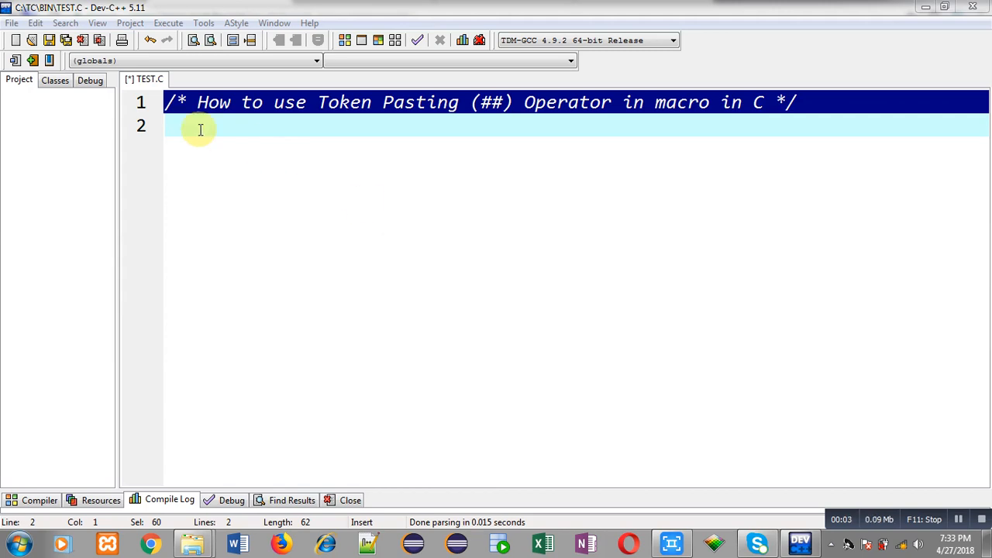
mouse_move(279, 129)
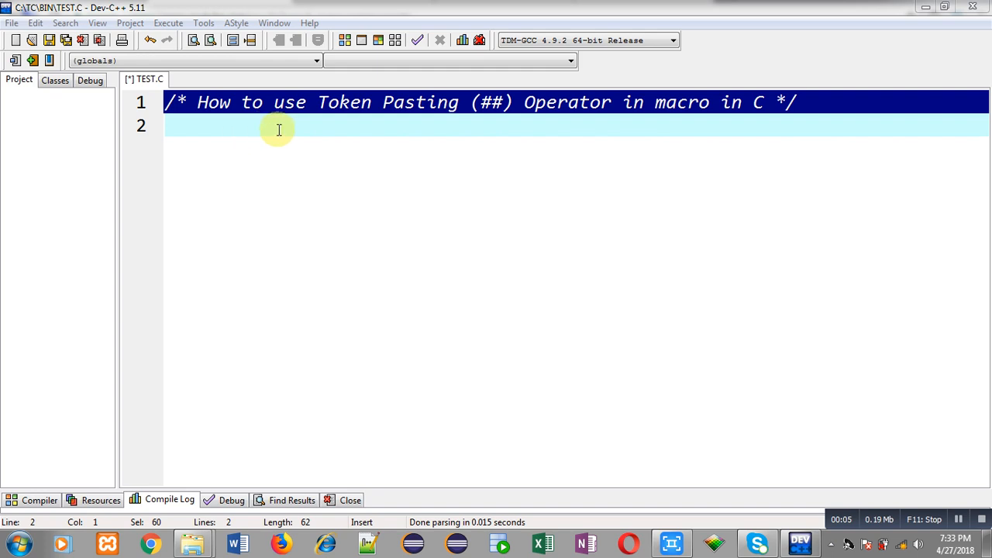
mouse_move(675, 132)
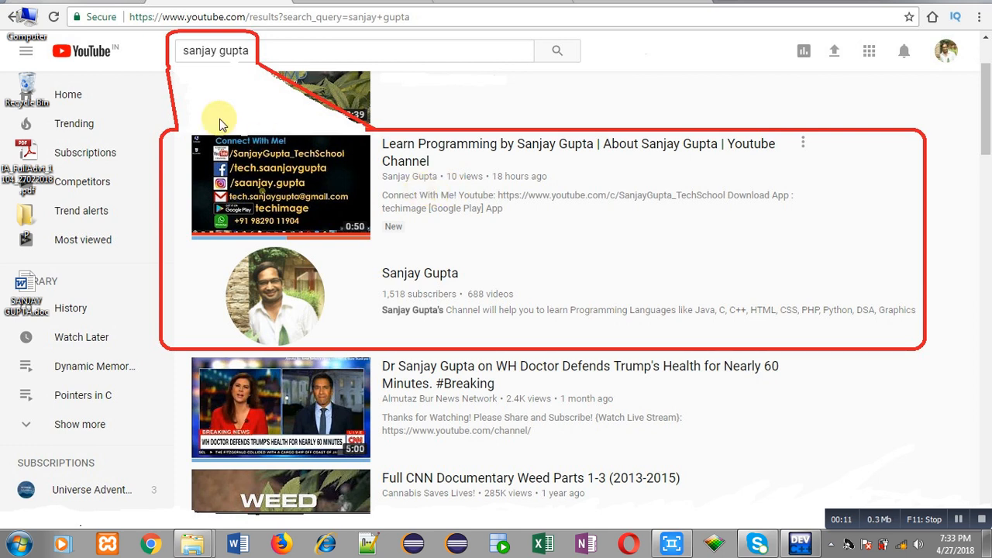
mouse_move(231, 93)
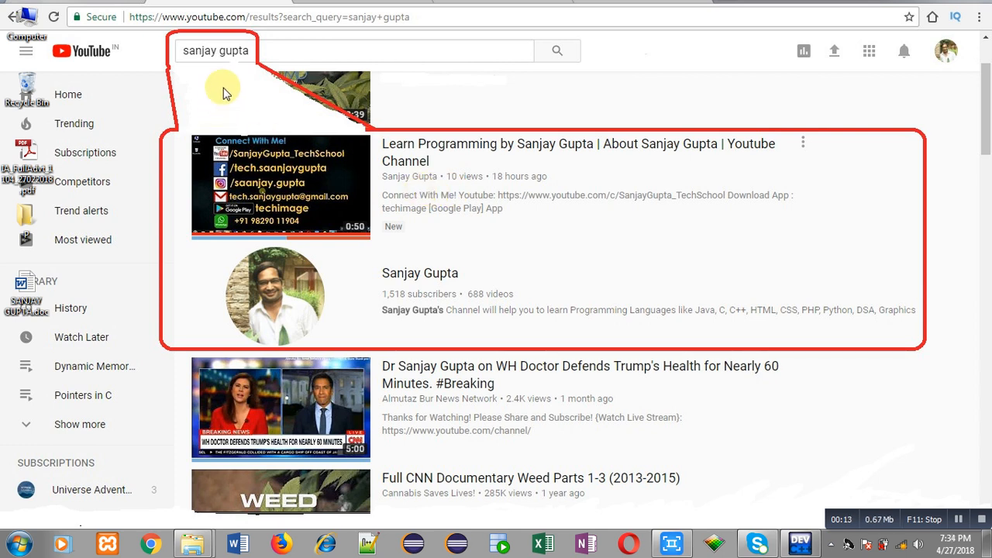
mouse_move(321, 233)
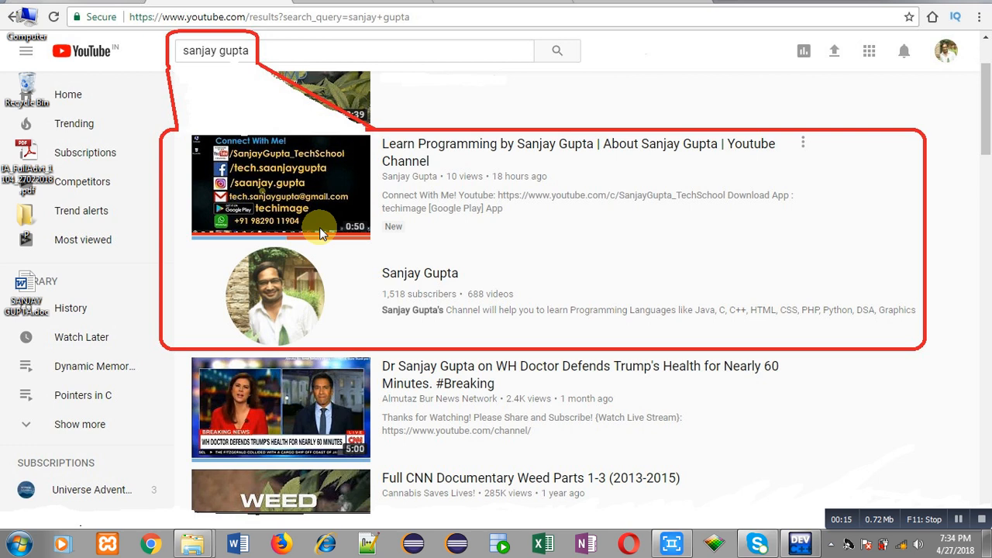
mouse_move(340, 304)
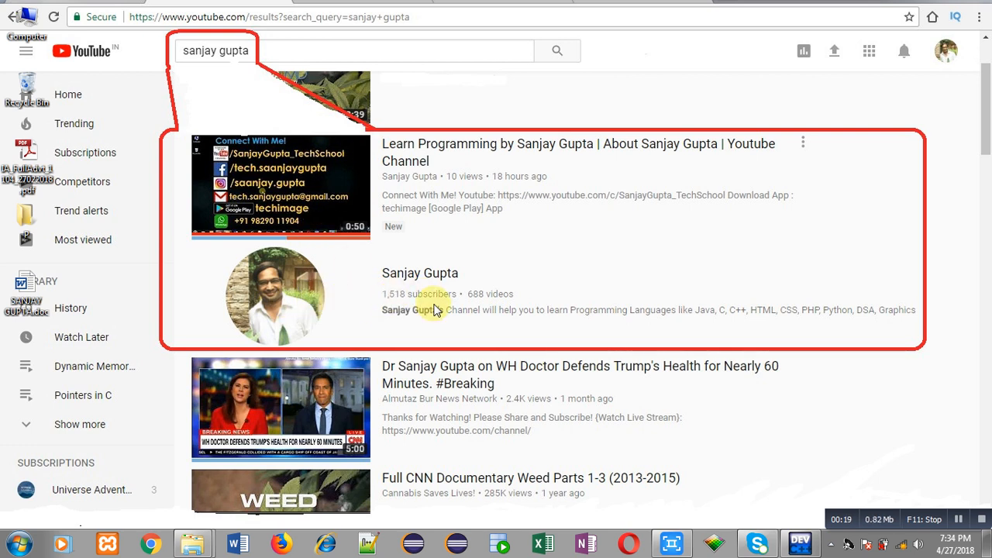
Step: Add #include<stdio.h> on line 2 of TEST.C
click(801, 540)
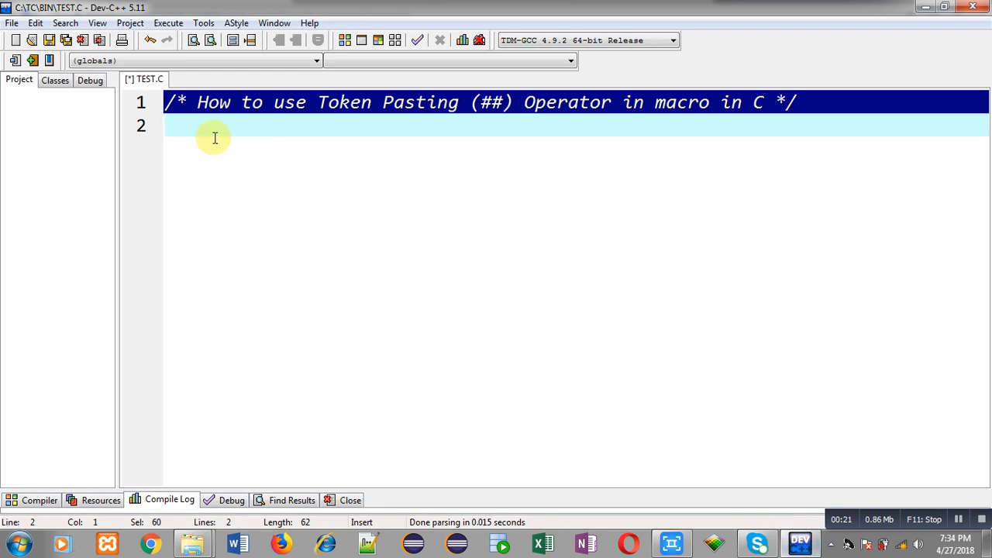
text(#)
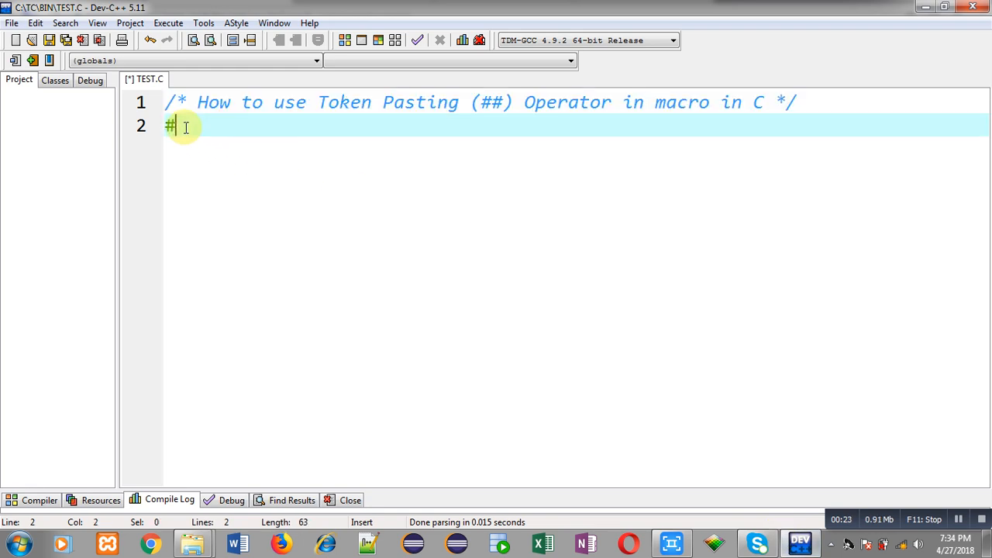
text(include<stdio>)
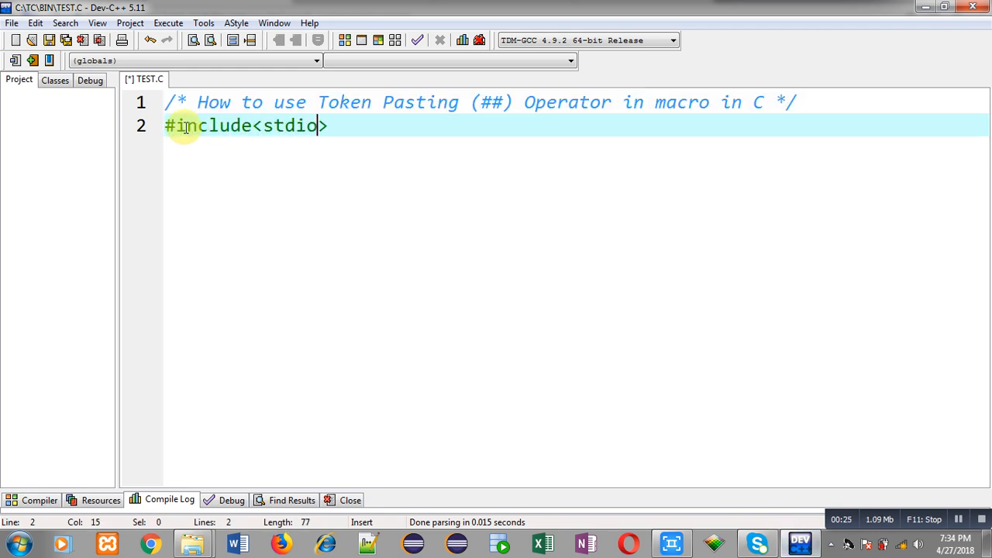
text(.h)
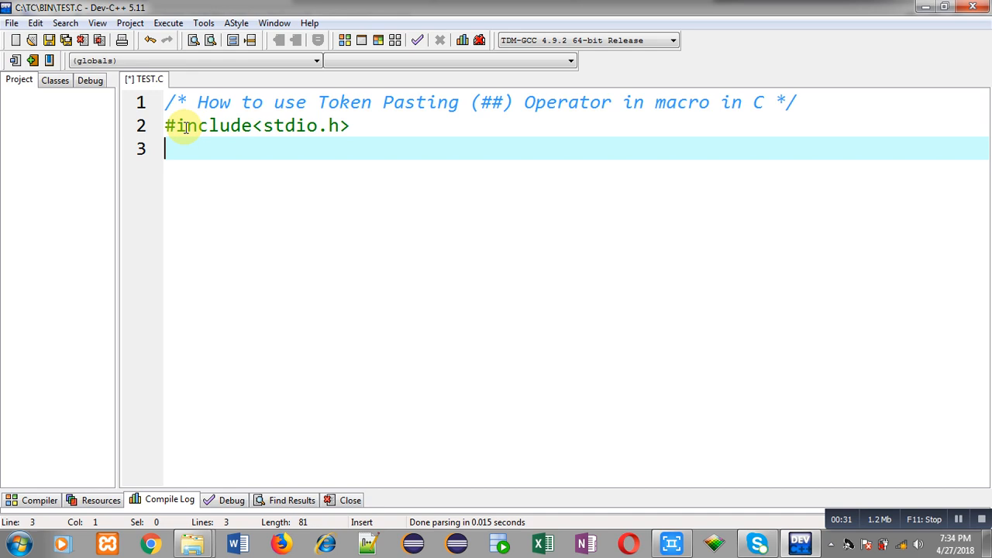
Step: Define the tokenpaster(n) macro as printf("\nValue = %d", token##n)
text(#define)
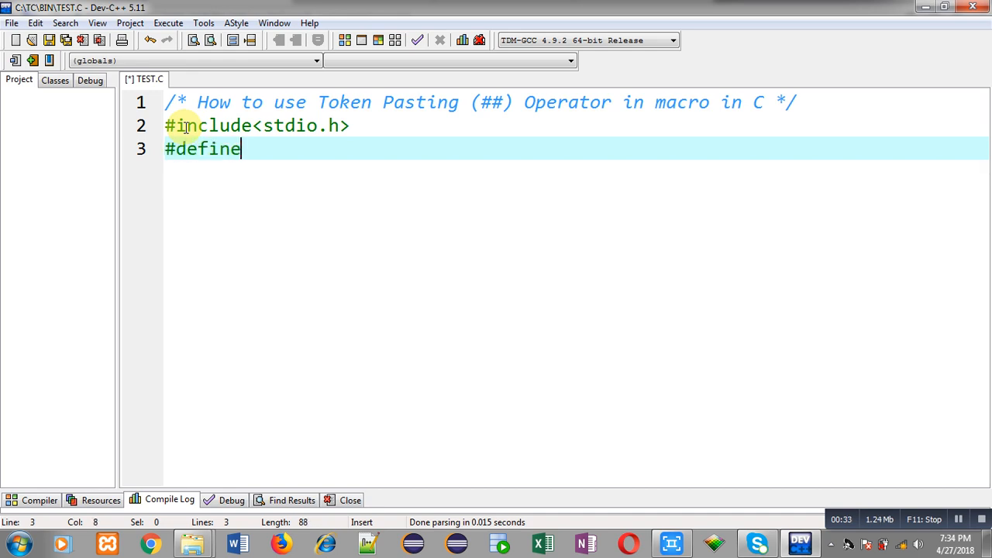
text(token)
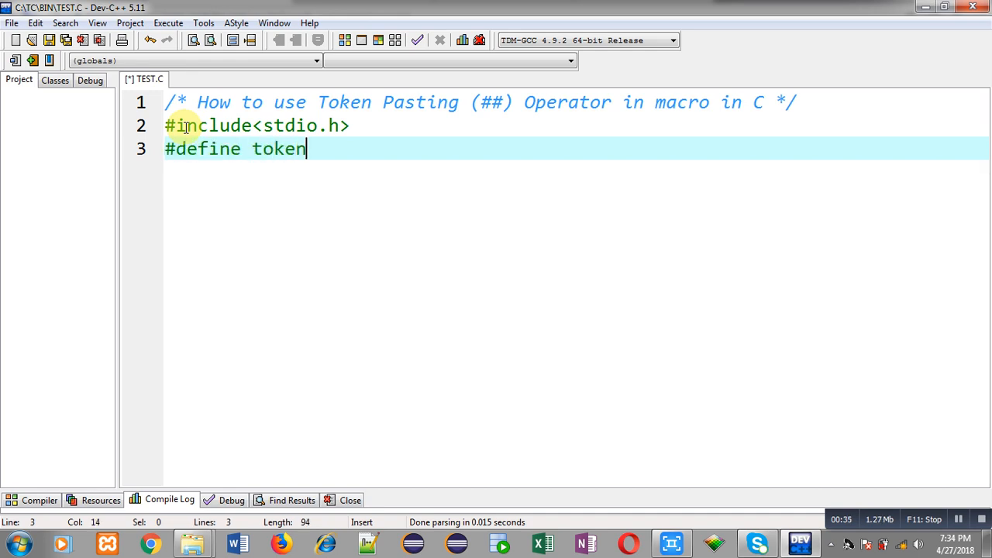
text(paster())
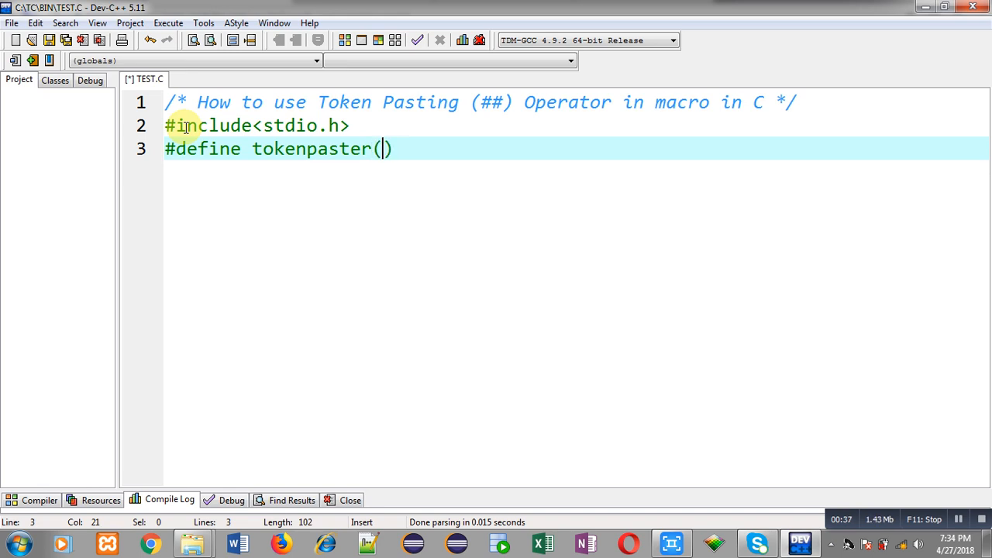
text(n)
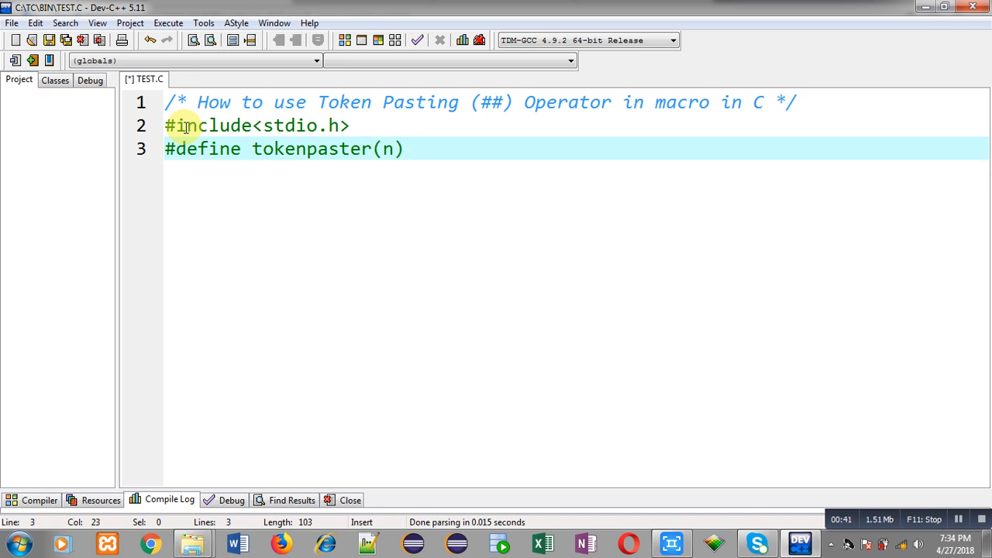
text(printf()
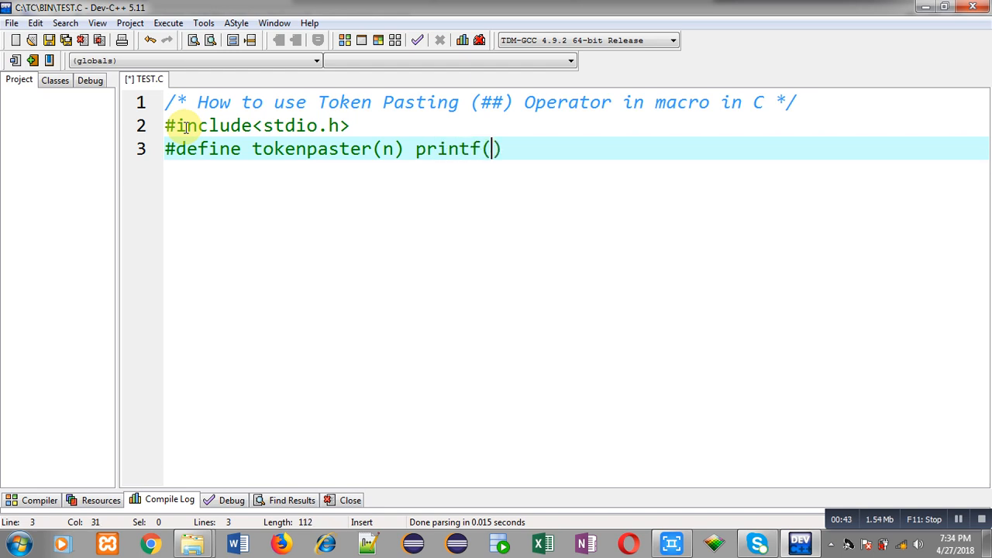
text("\n")
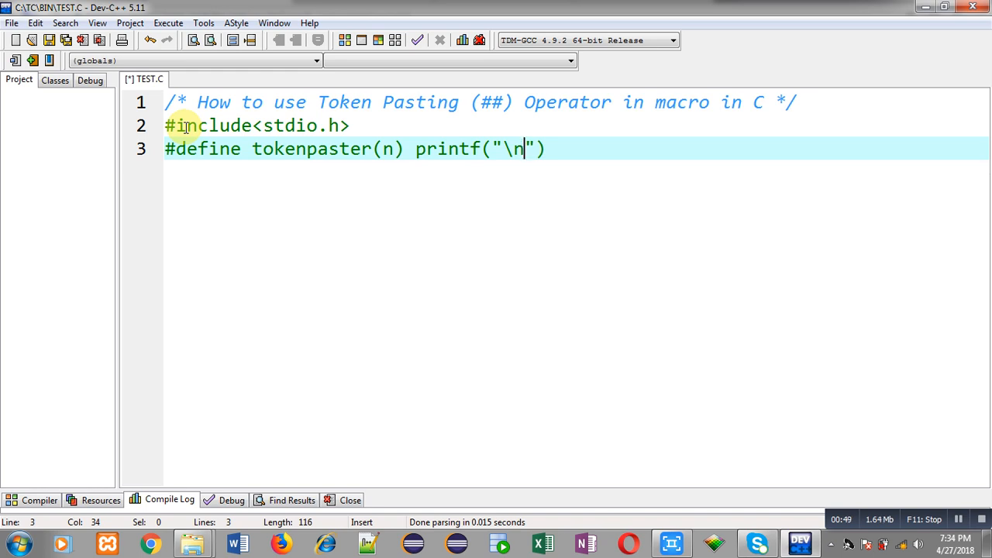
text(Value)
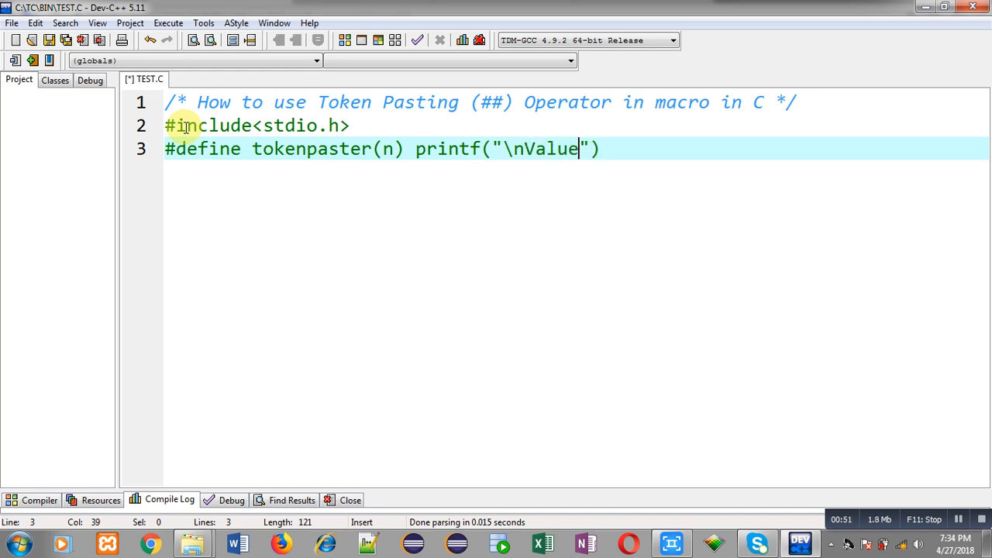
text(= %d)
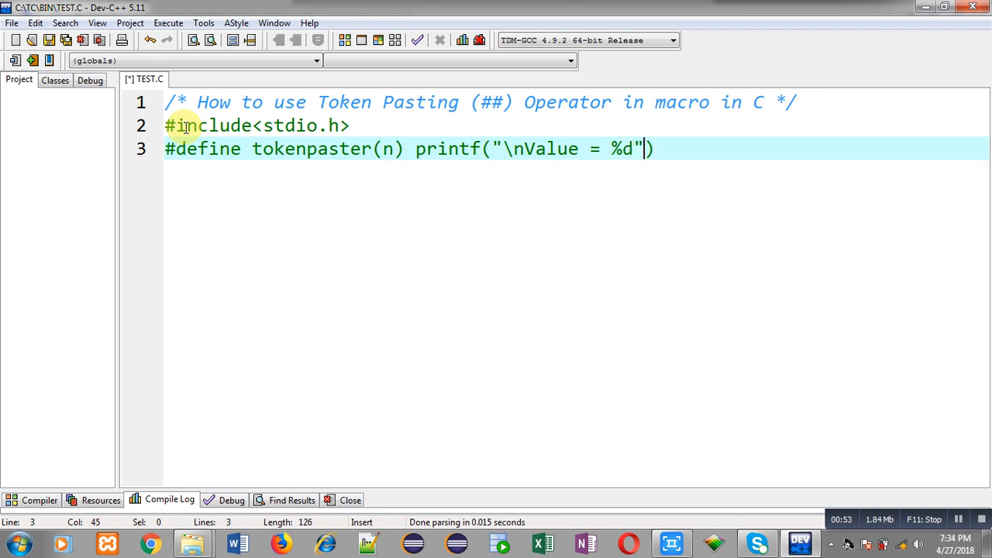
text(,token)
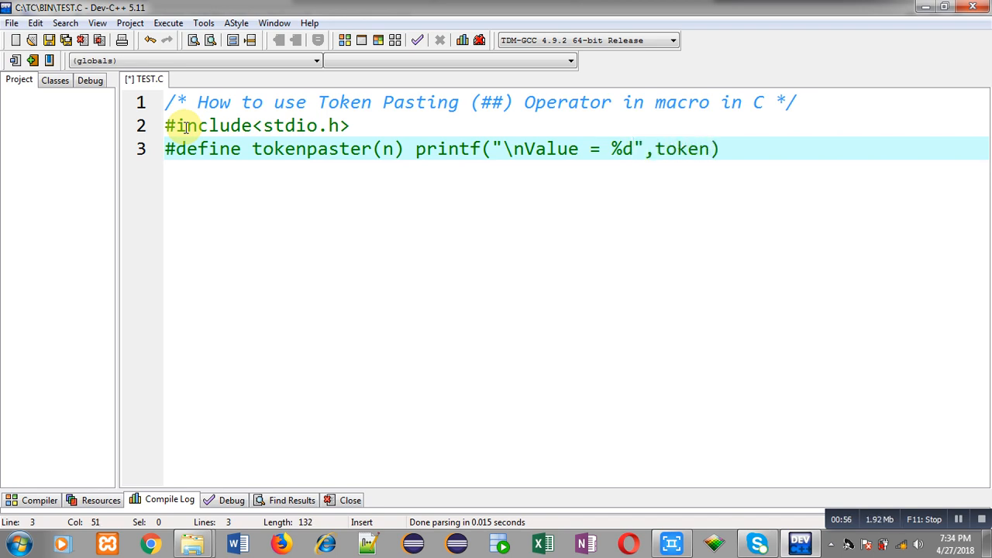
text(##n)
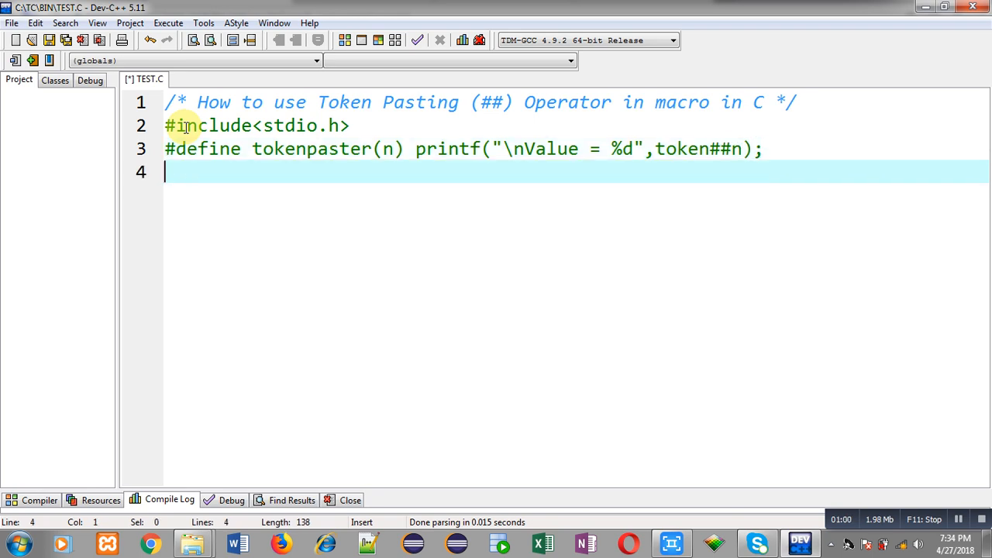
Step: Write int main and declare int token25 = 100
text(int main()
text({)
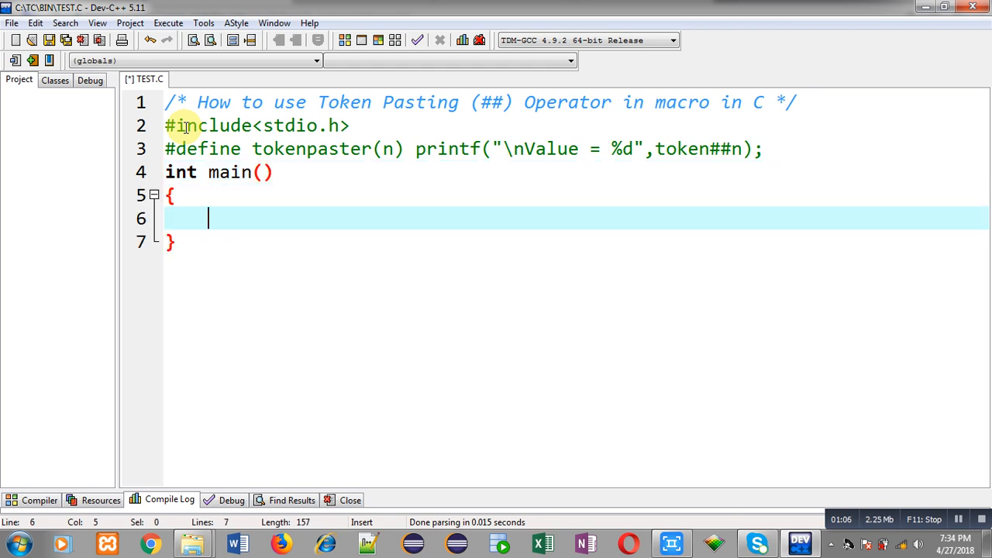
text(int to)
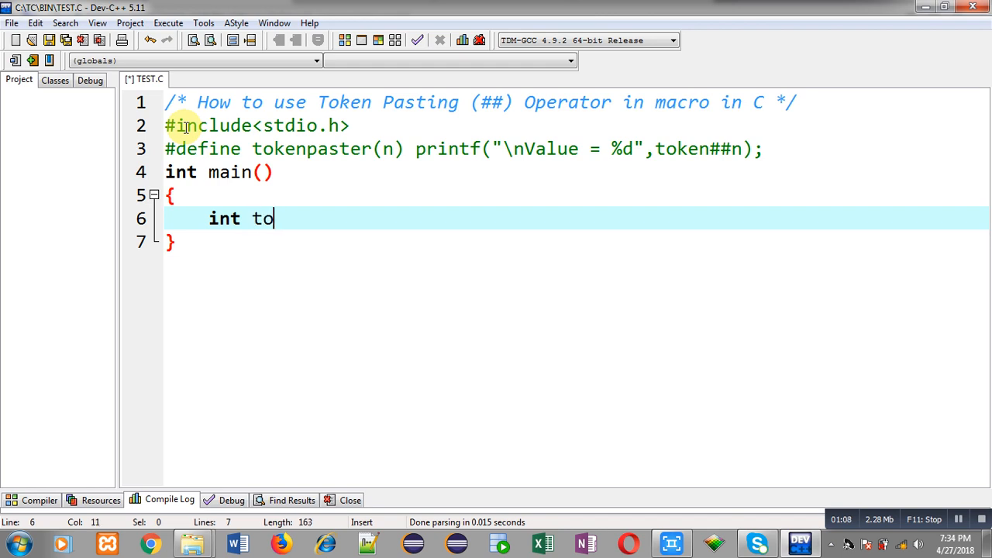
text(ken25)
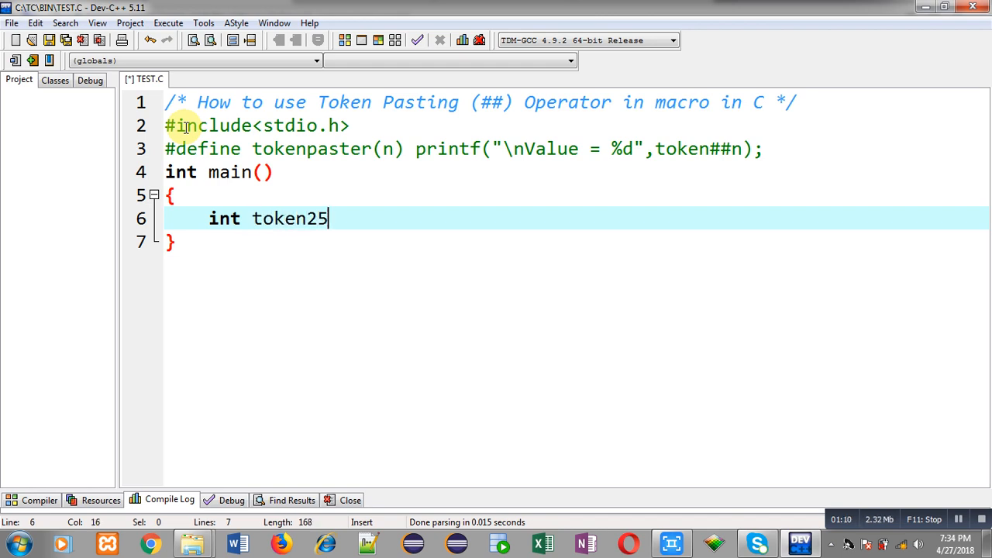
text(=)
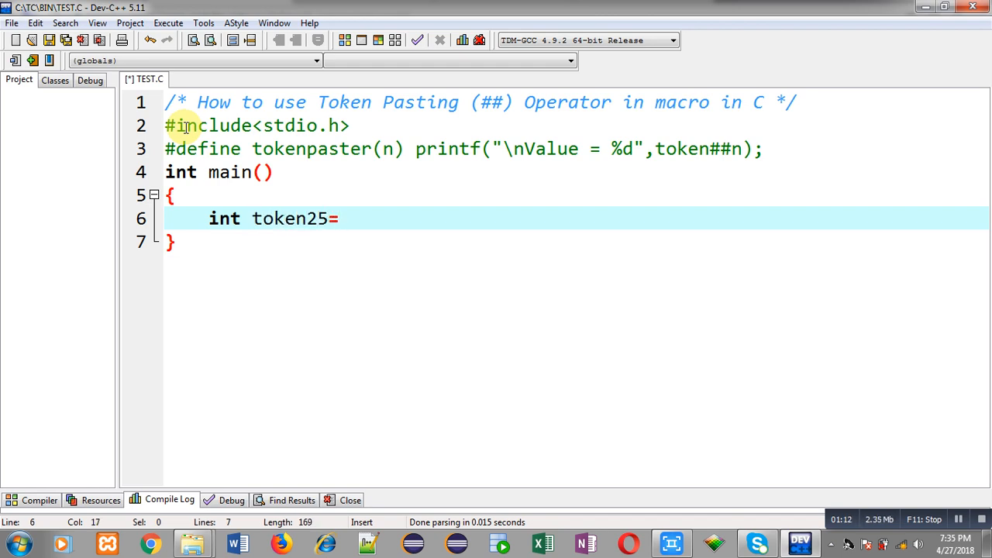
text(100;)
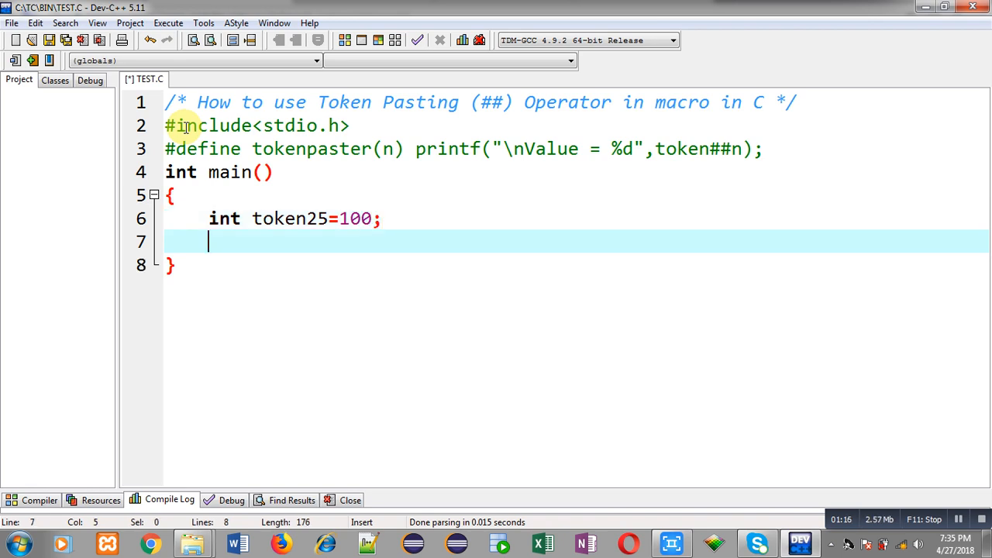
Step: Call tokenpaster(25); and end main with return 0;
text(tok)
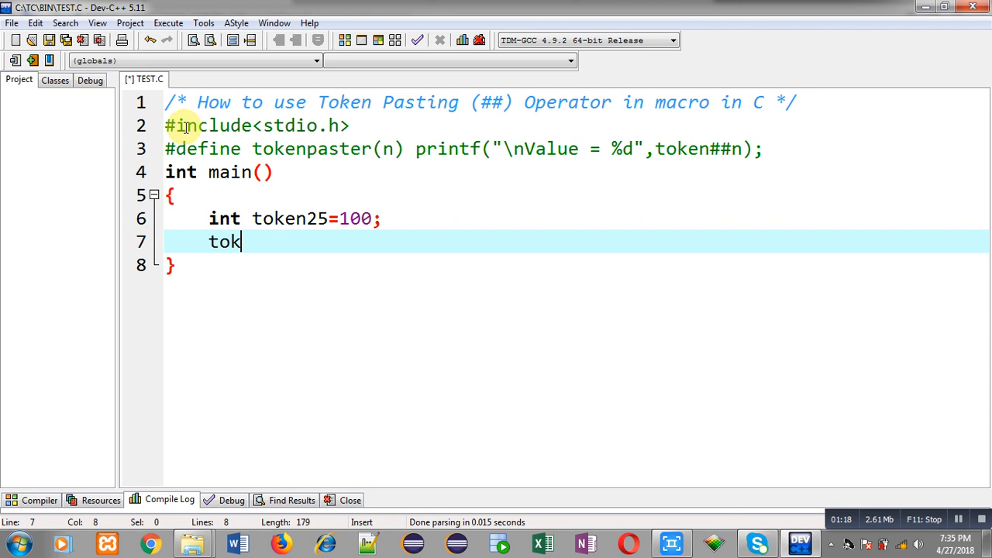
text(enpaster)
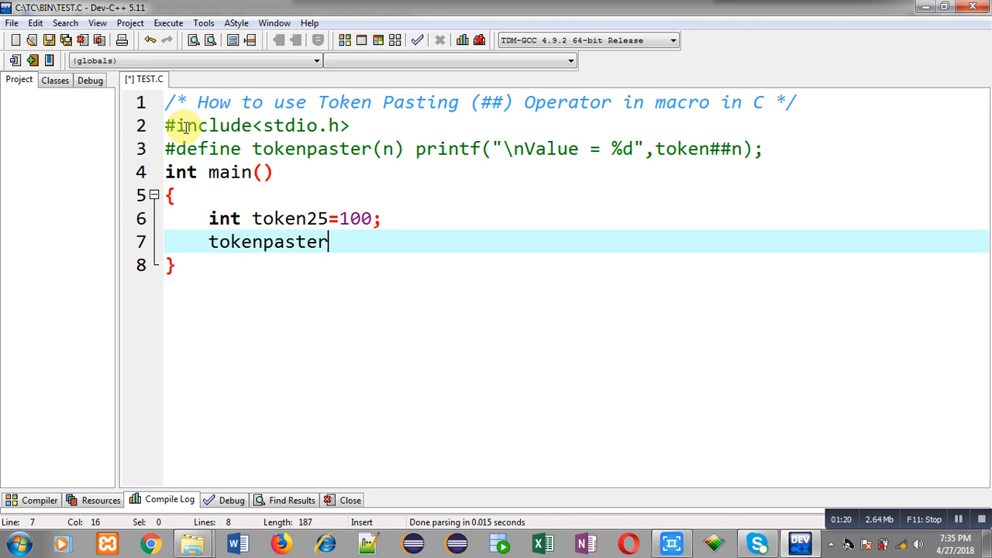
text(())
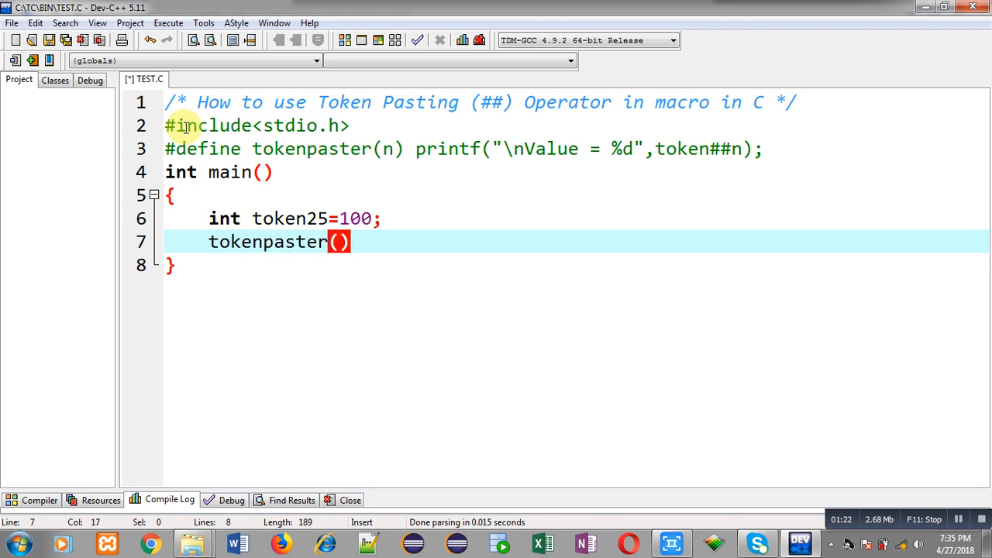
text(25;)
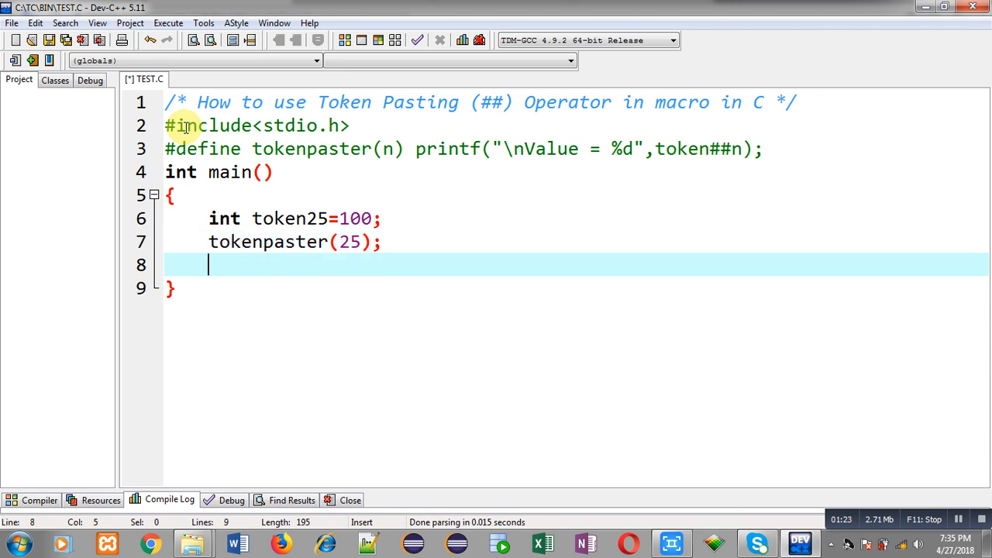
text(return 0;)
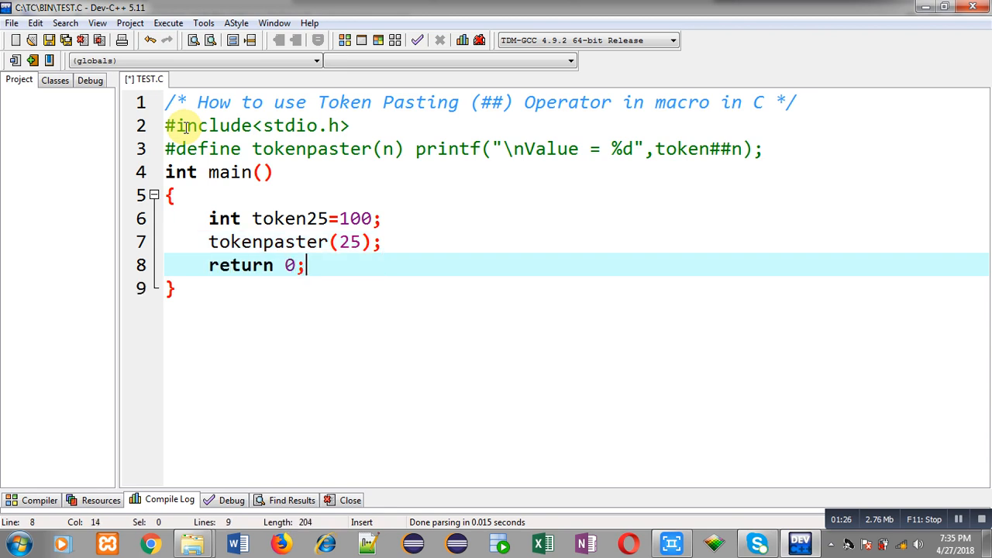
mouse_move(353, 242)
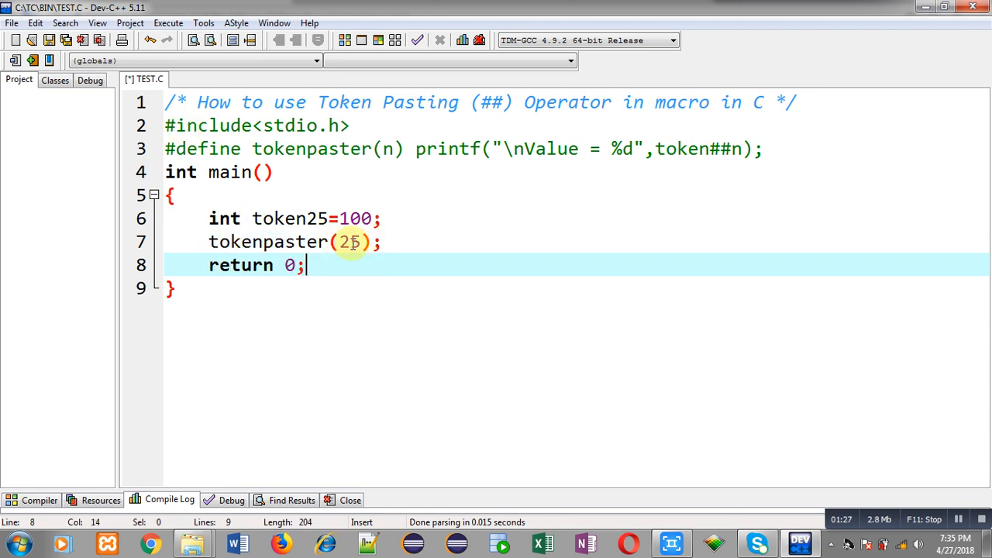
mouse_move(386, 147)
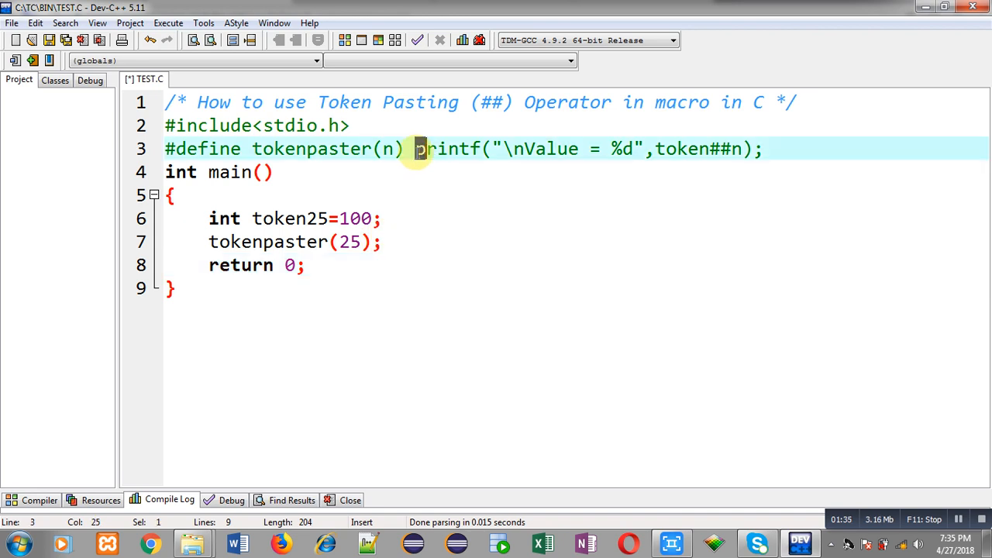
Step: Highlight the macro's printf body containing token##n to explain it
drag(414, 148, 752, 148)
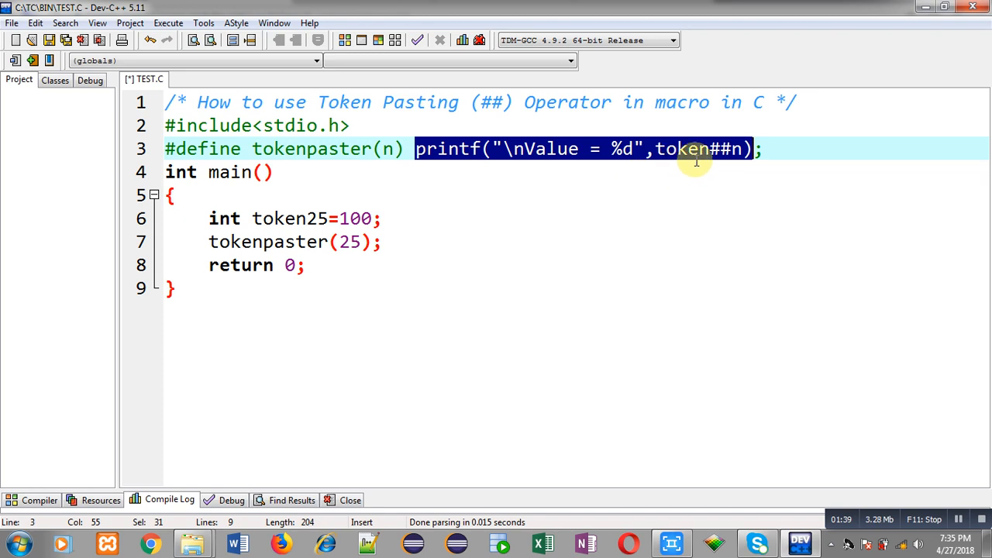
mouse_move(736, 160)
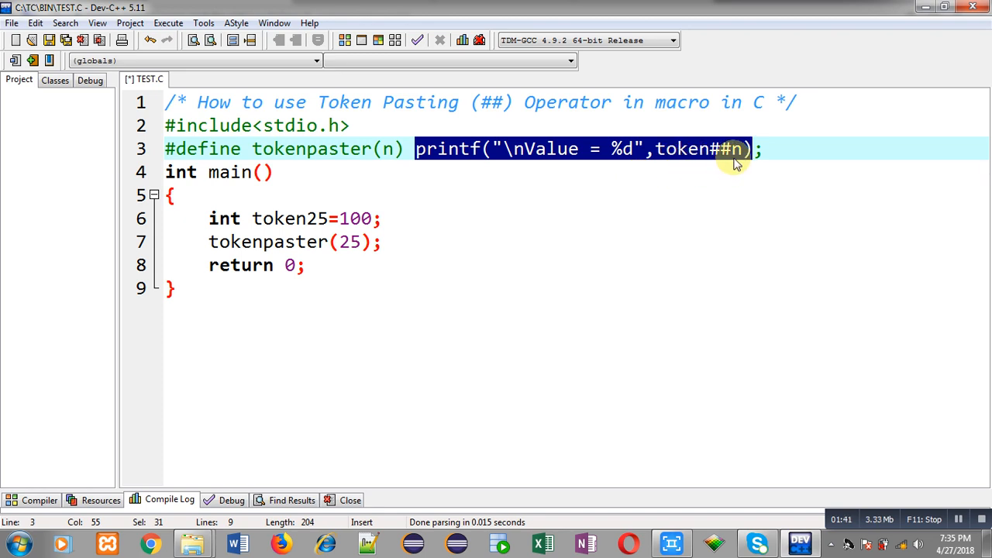
mouse_move(738, 155)
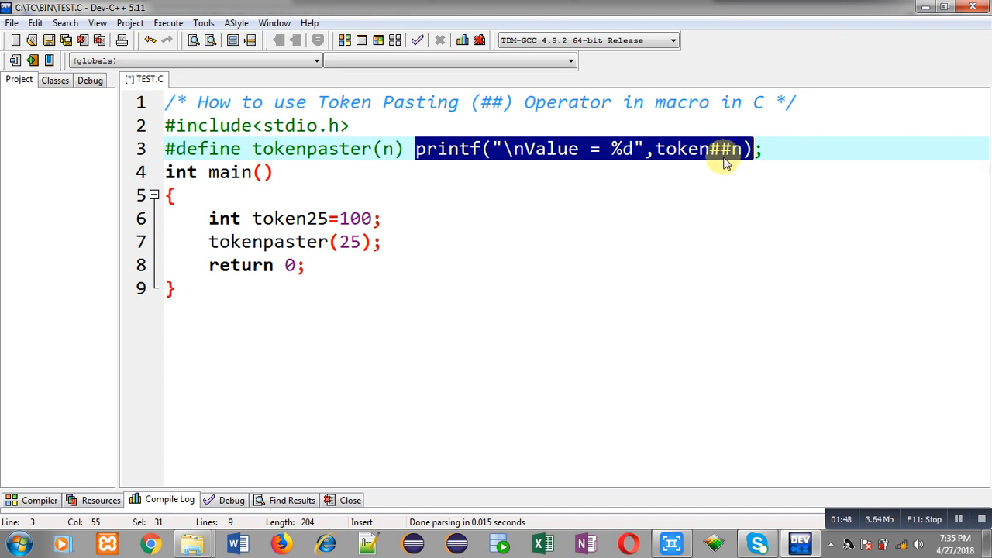
mouse_move(742, 156)
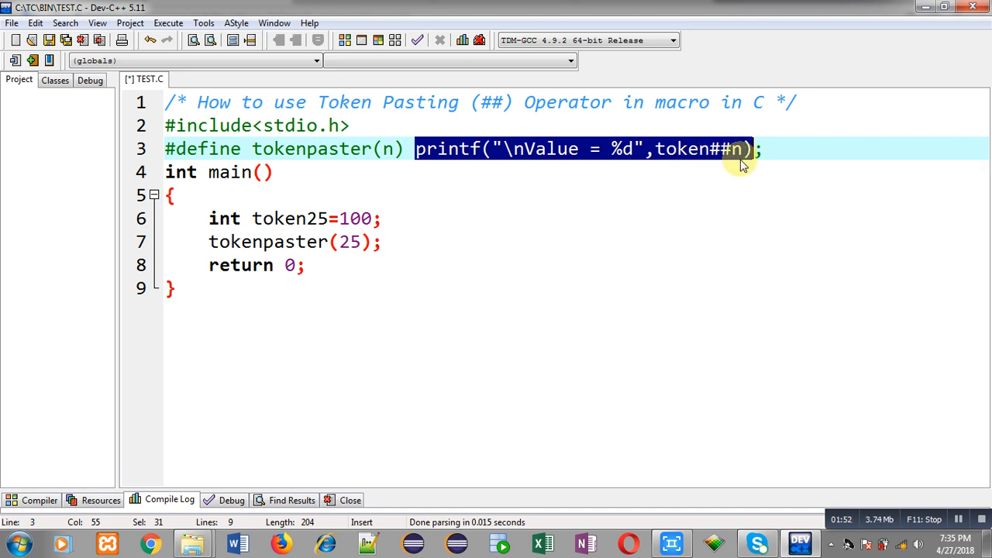
mouse_move(715, 161)
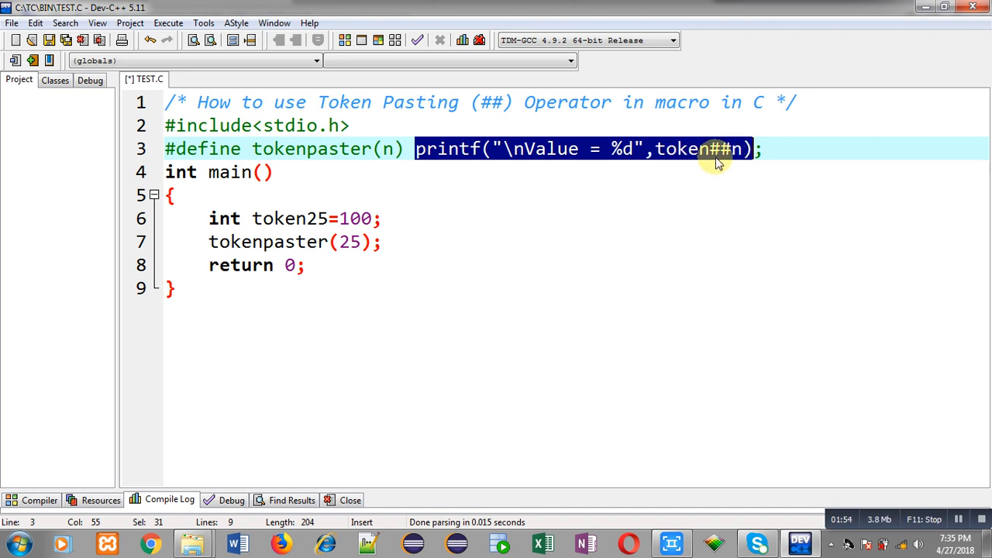
mouse_move(711, 160)
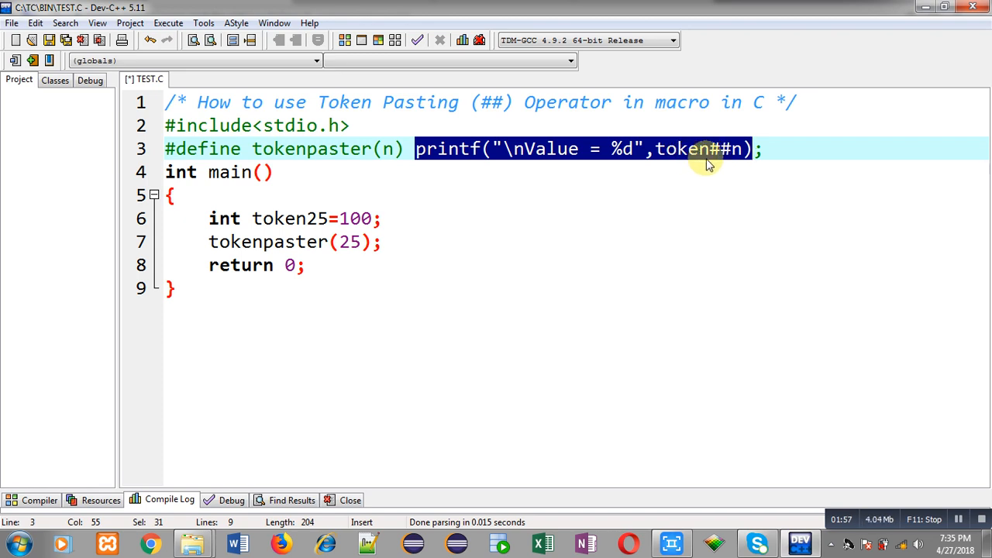
mouse_move(651, 163)
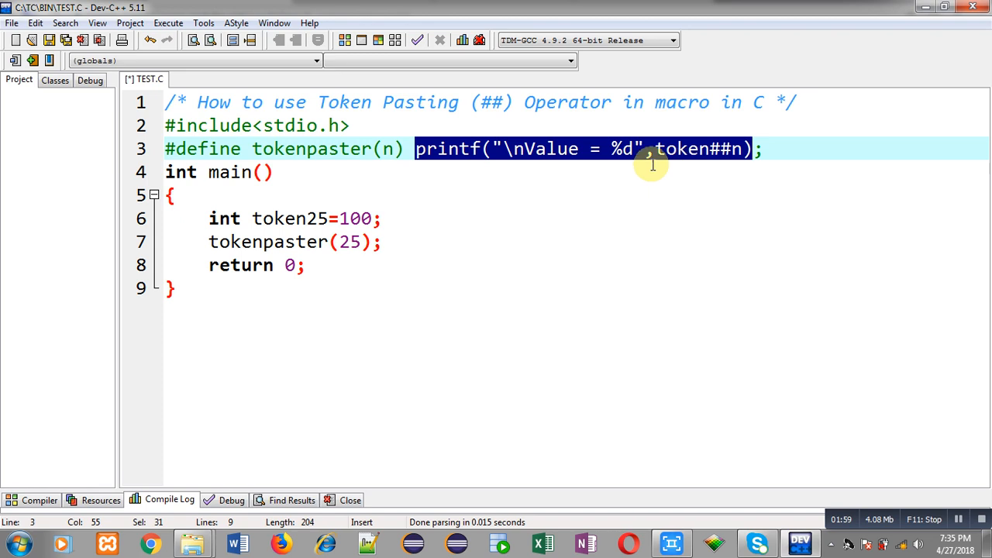
mouse_move(634, 163)
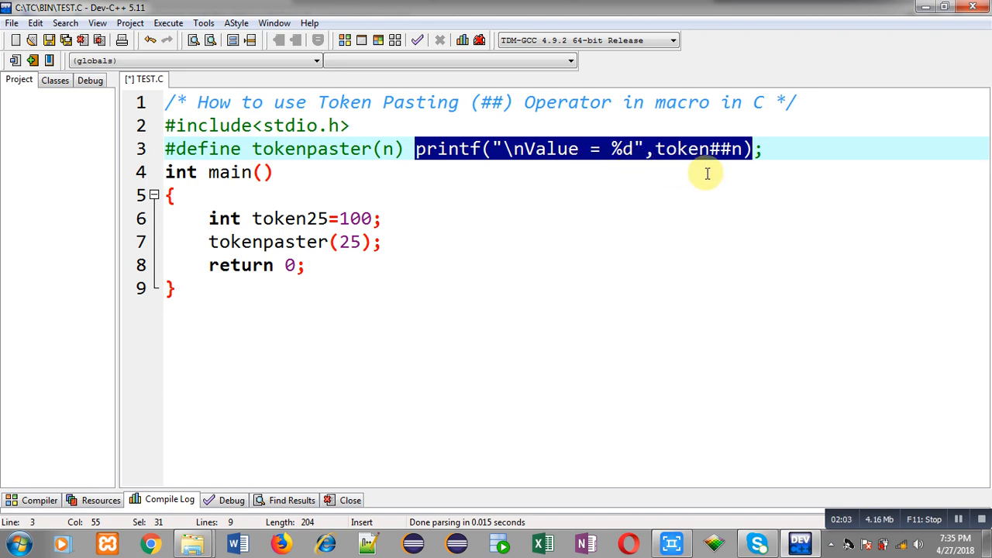
mouse_move(727, 167)
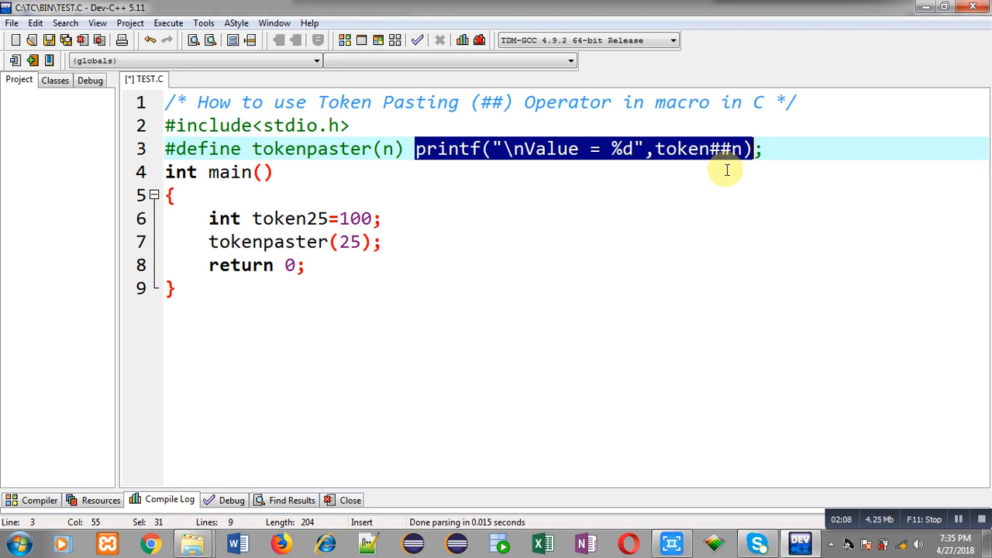
mouse_move(701, 177)
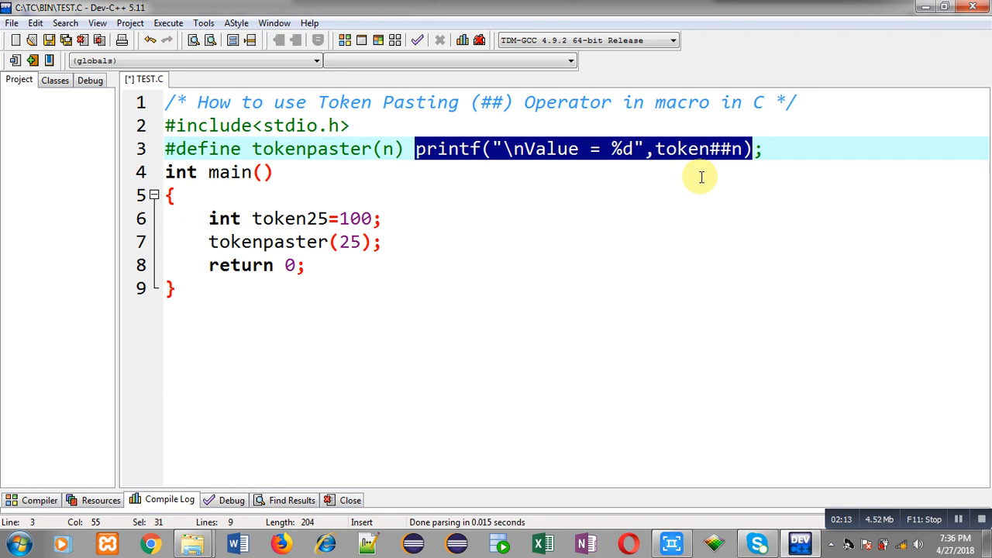
mouse_move(359, 267)
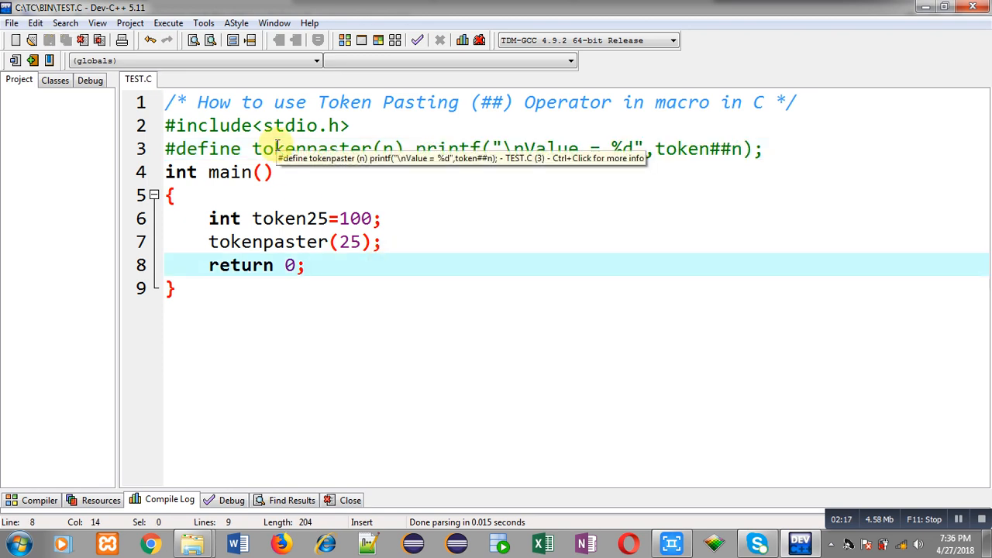
click(167, 23)
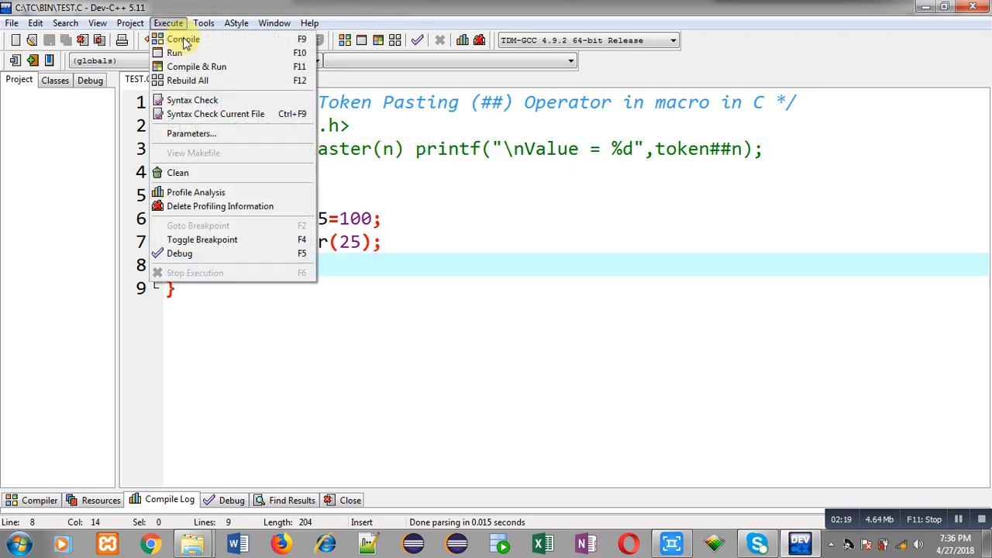
click(183, 39)
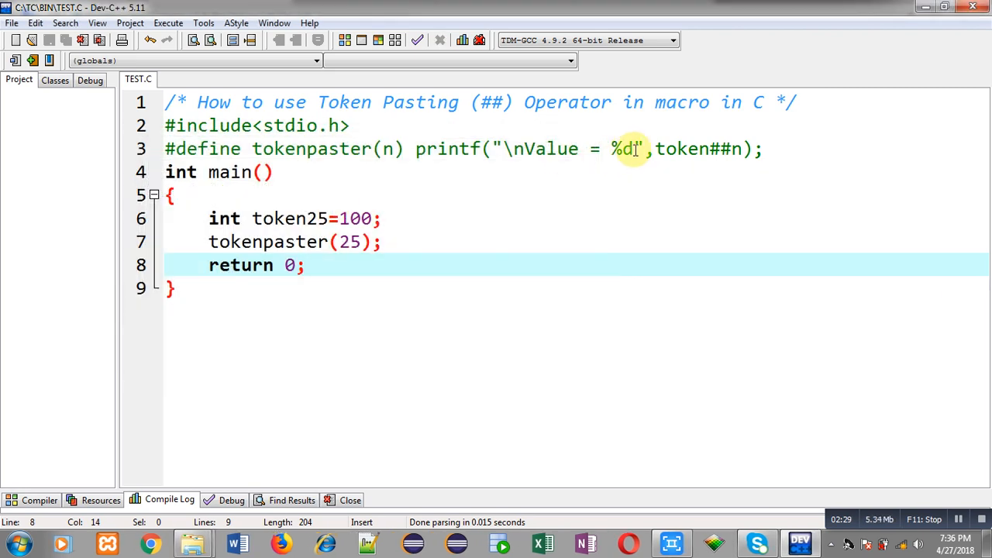
drag(654, 149, 733, 149)
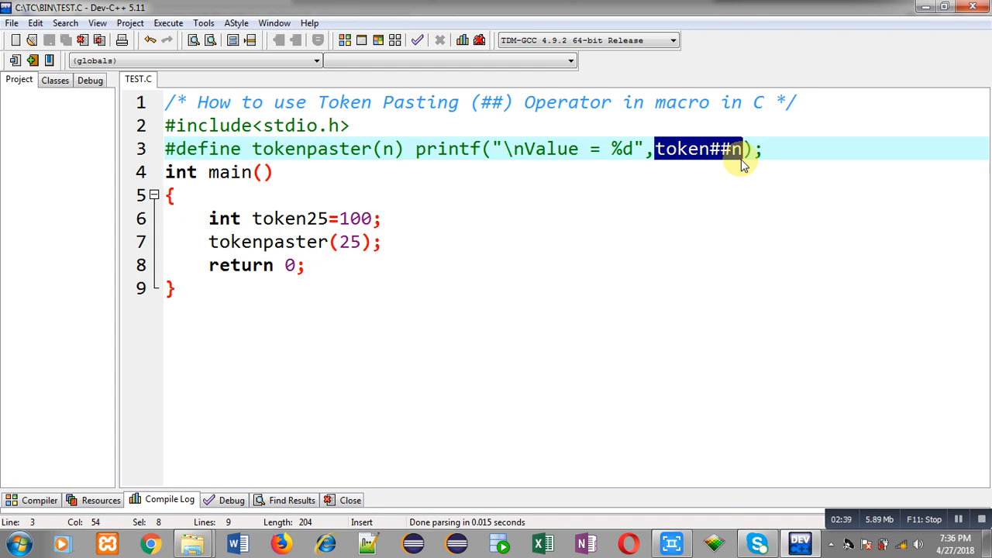
mouse_move(703, 161)
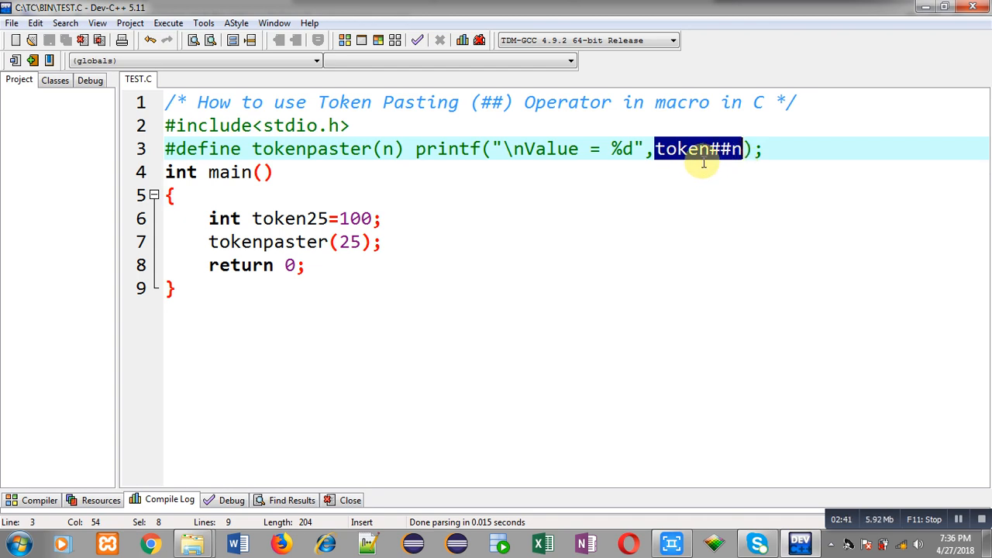
mouse_move(628, 181)
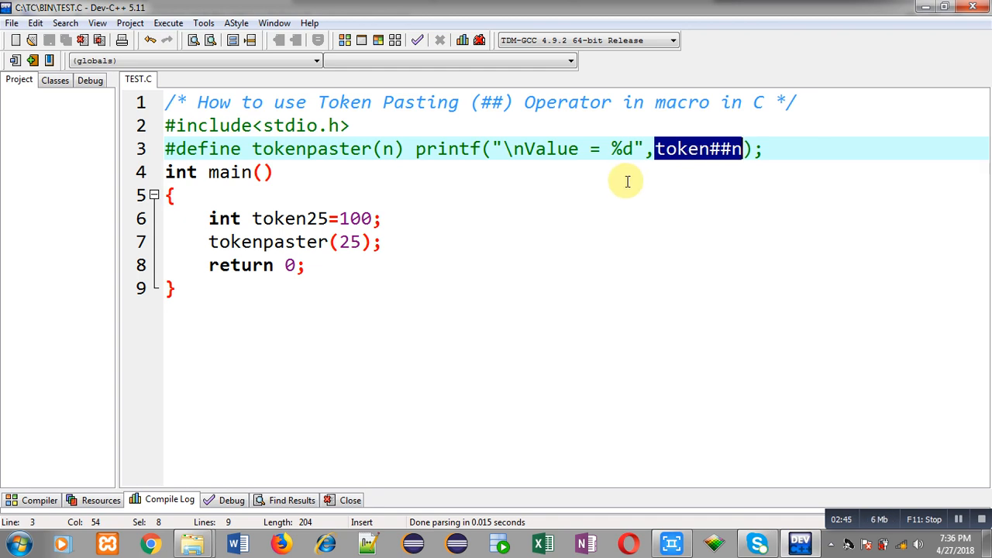
mouse_move(406, 235)
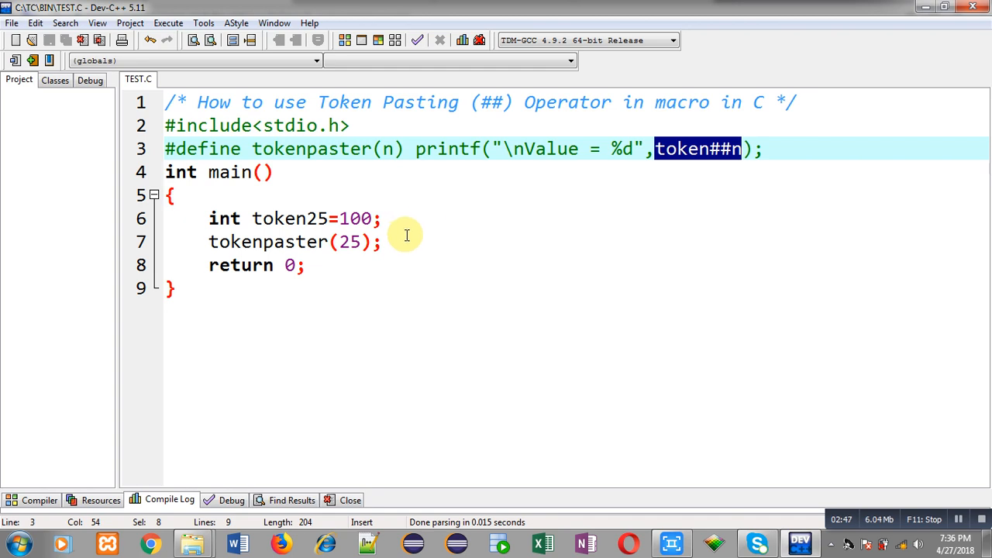
click(386, 241)
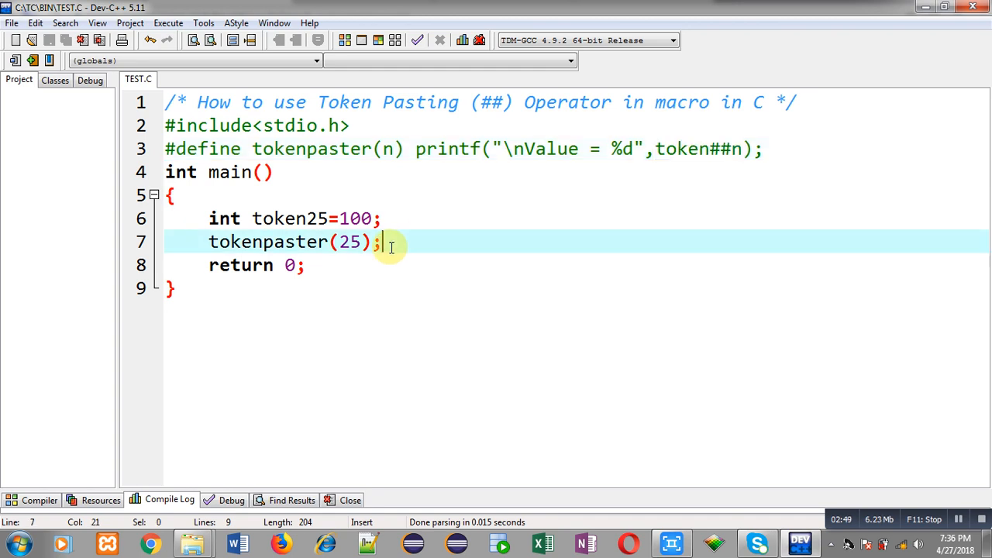